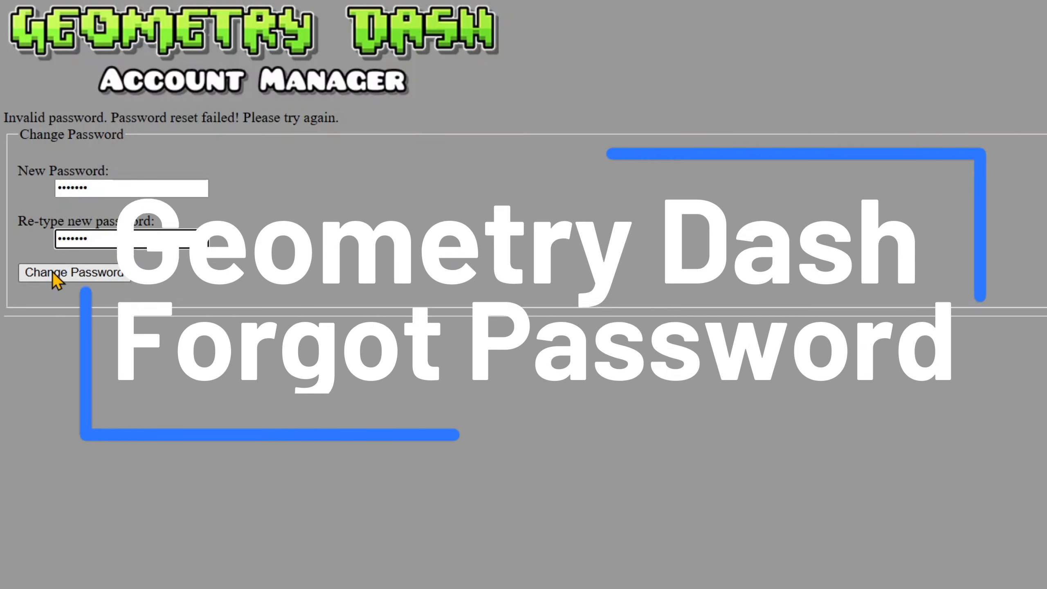
- Launch Geometry Dash so the main menu with the Play button appears
{"action": "left_click", "coordinate": [74, 272]}
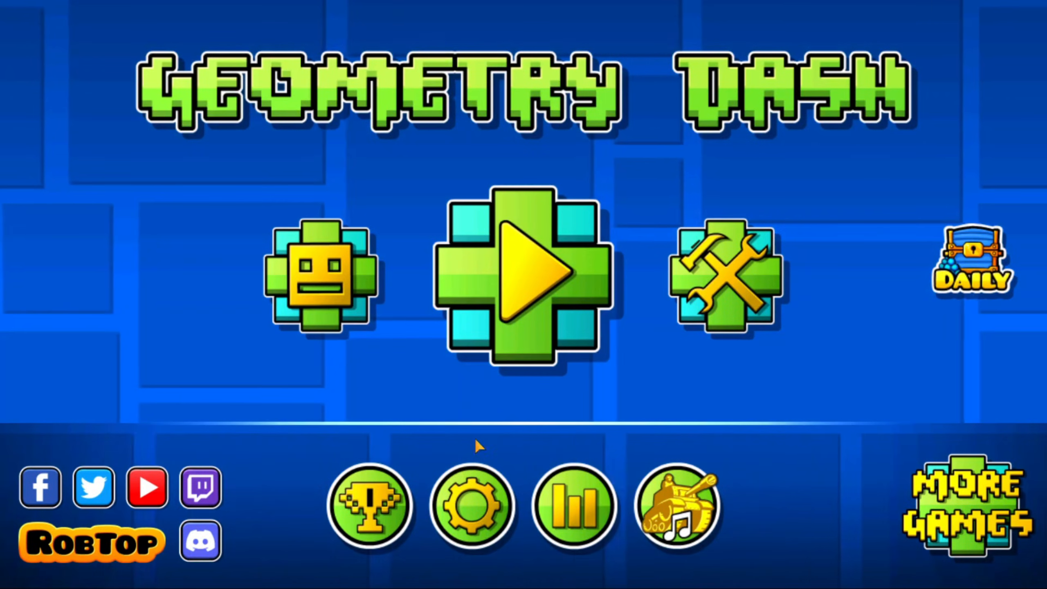
- Reach the account login form via Settings and enter the username SPOTARYA
{"action": "left_click", "coordinate": [471, 509]}
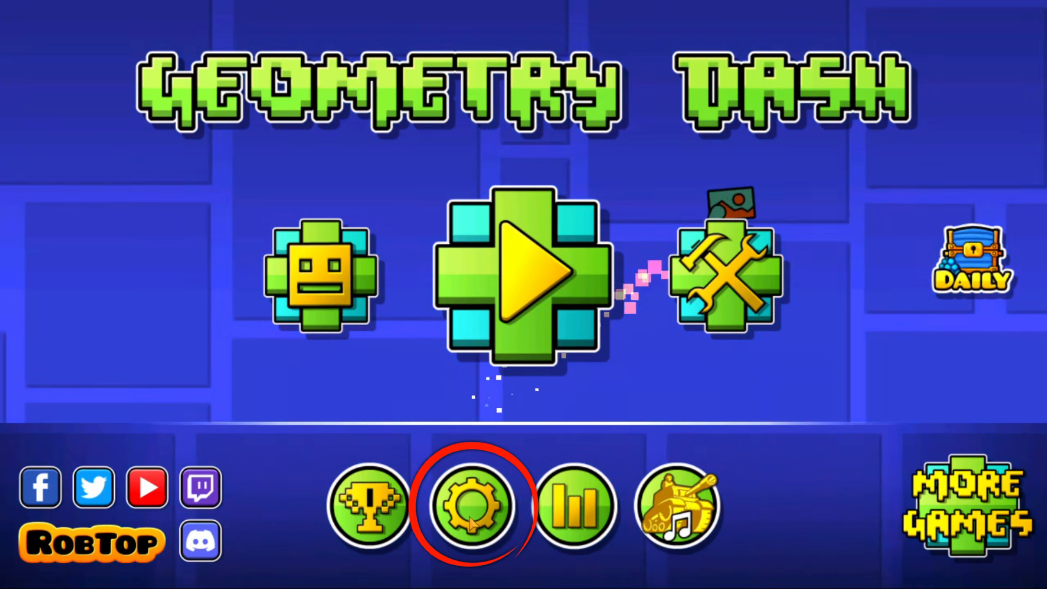
{"action": "left_click", "coordinate": [471, 508]}
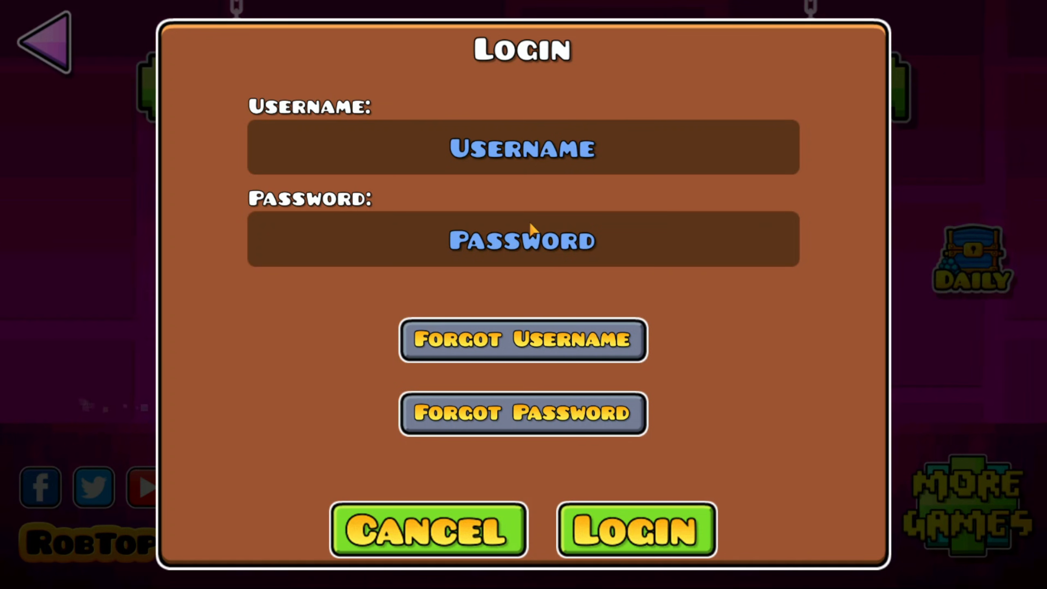
{"action": "mouse_move", "coordinate": [514, 173]}
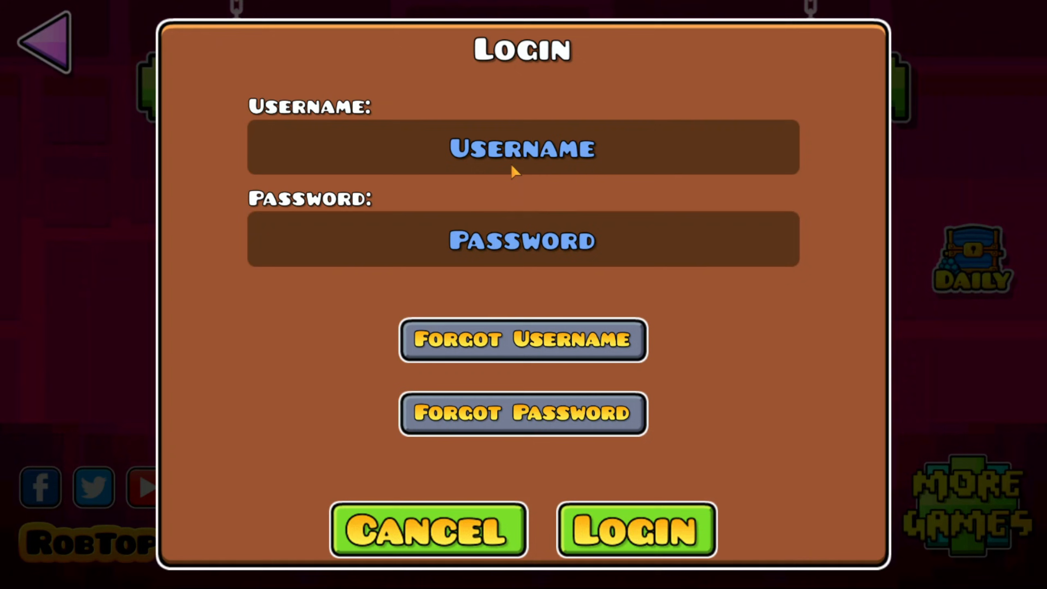
{"action": "type", "text": "SPOTARYA"}
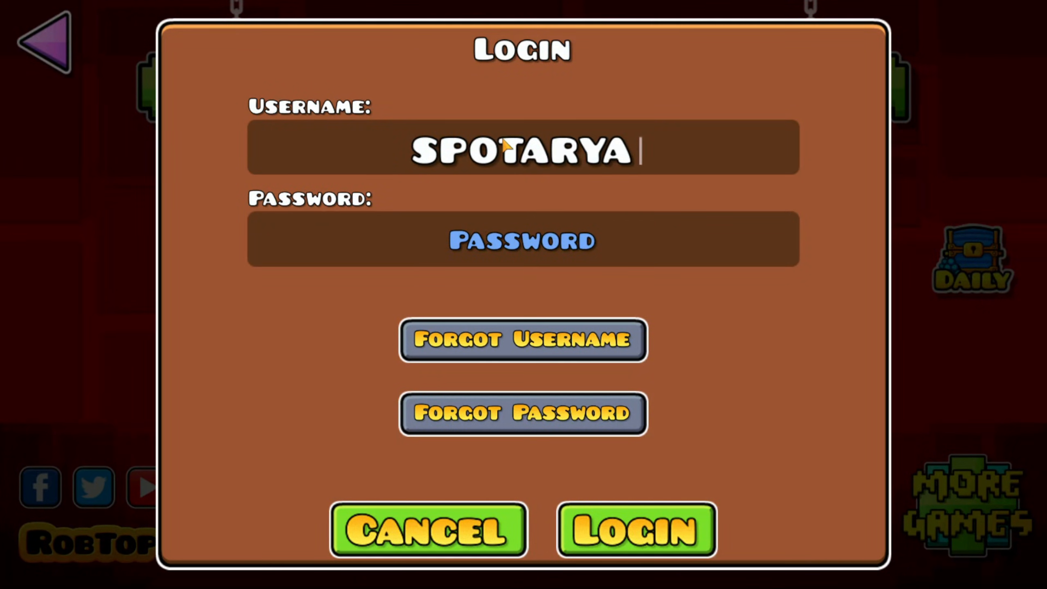
{"action": "left_click", "coordinate": [522, 245]}
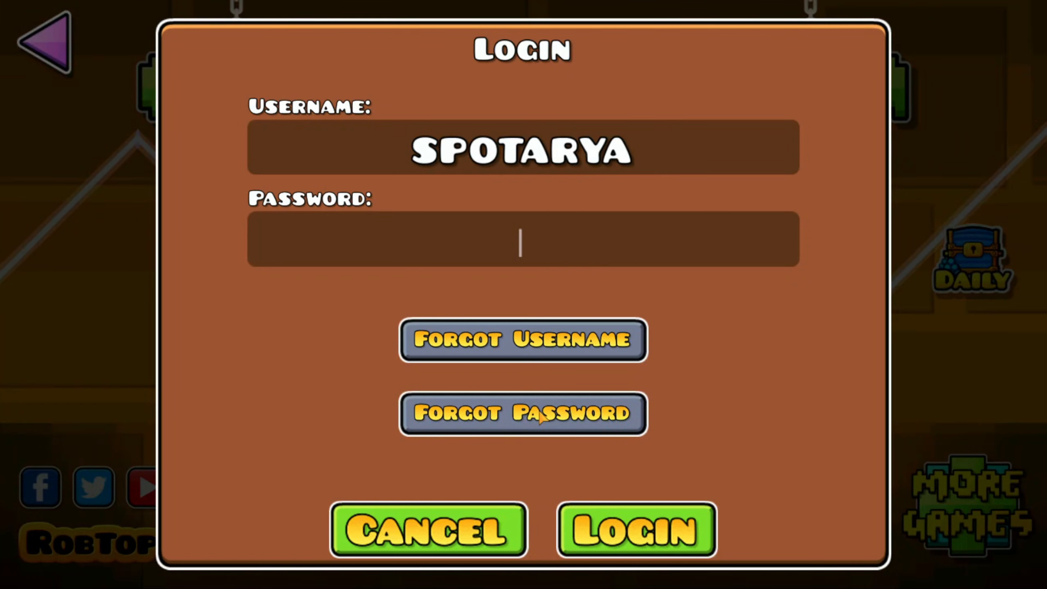
{"action": "left_click", "coordinate": [521, 413]}
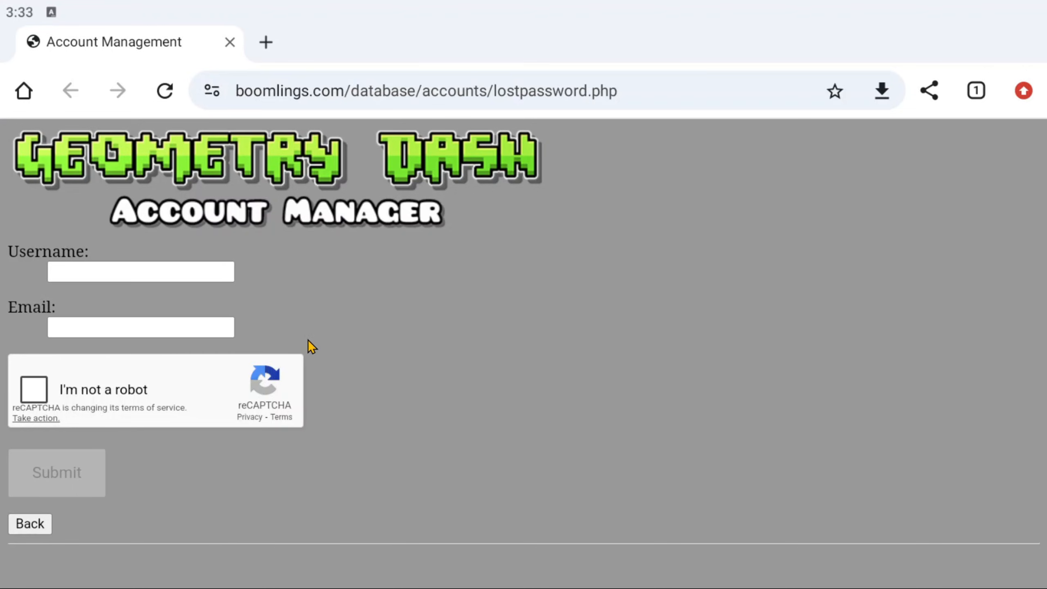
{"action": "type", "text": "spotarya"}
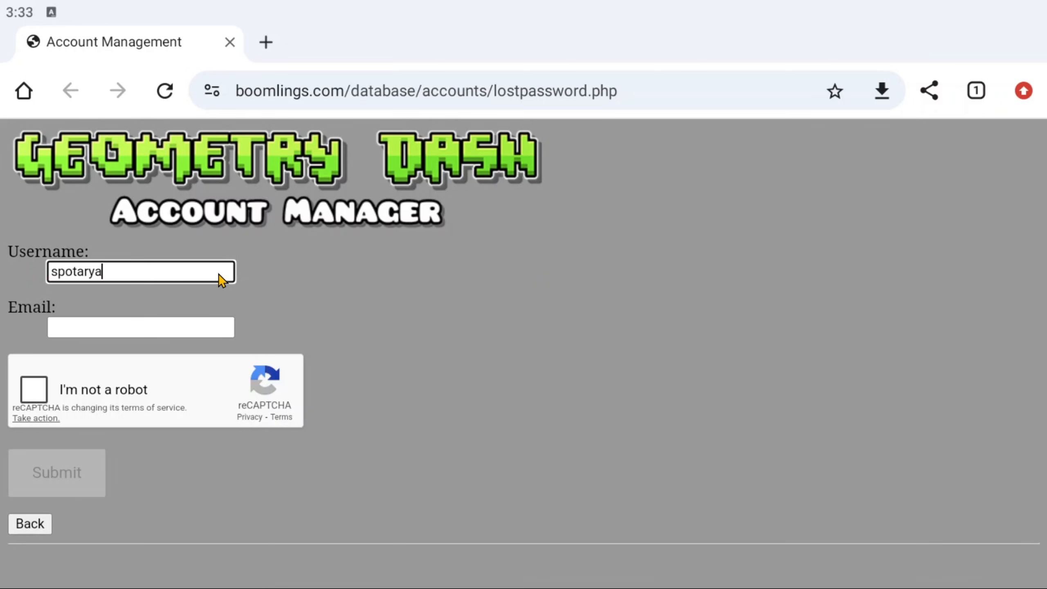
{"action": "left_click", "coordinate": [140, 328]}
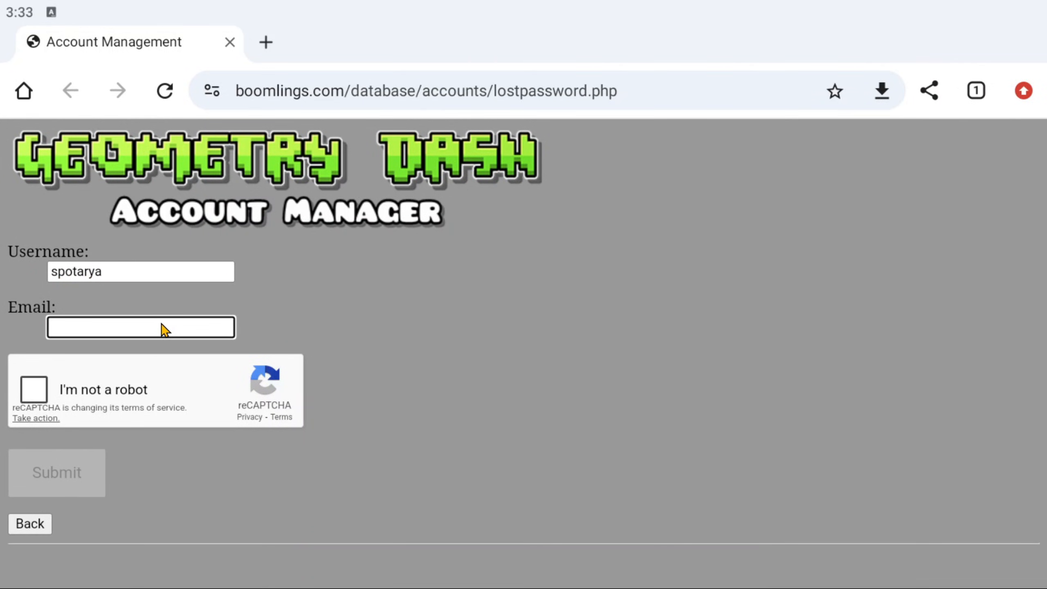
{"action": "mouse_move", "coordinate": [98, 333]}
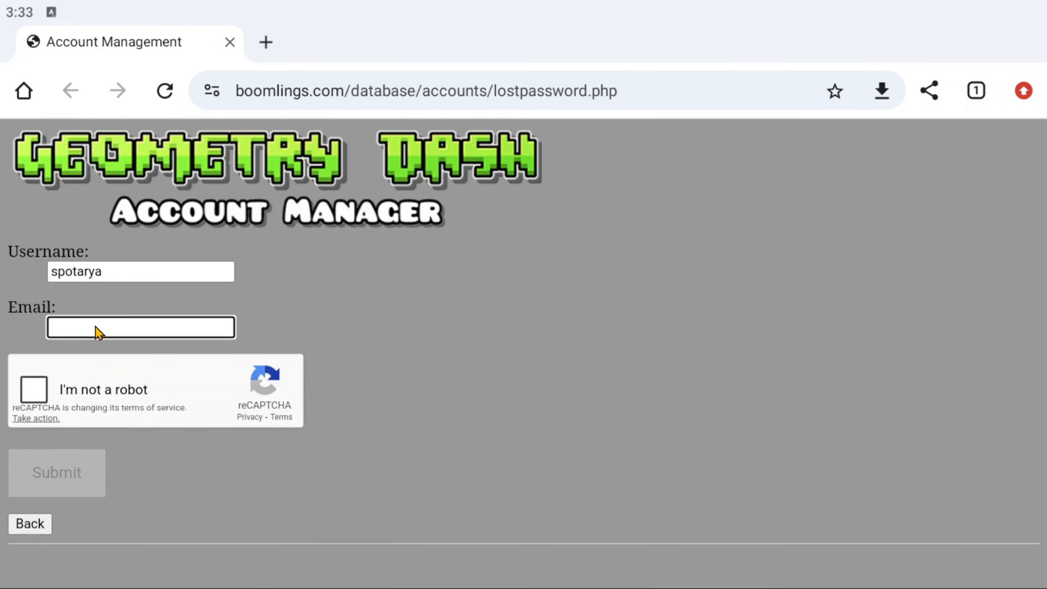
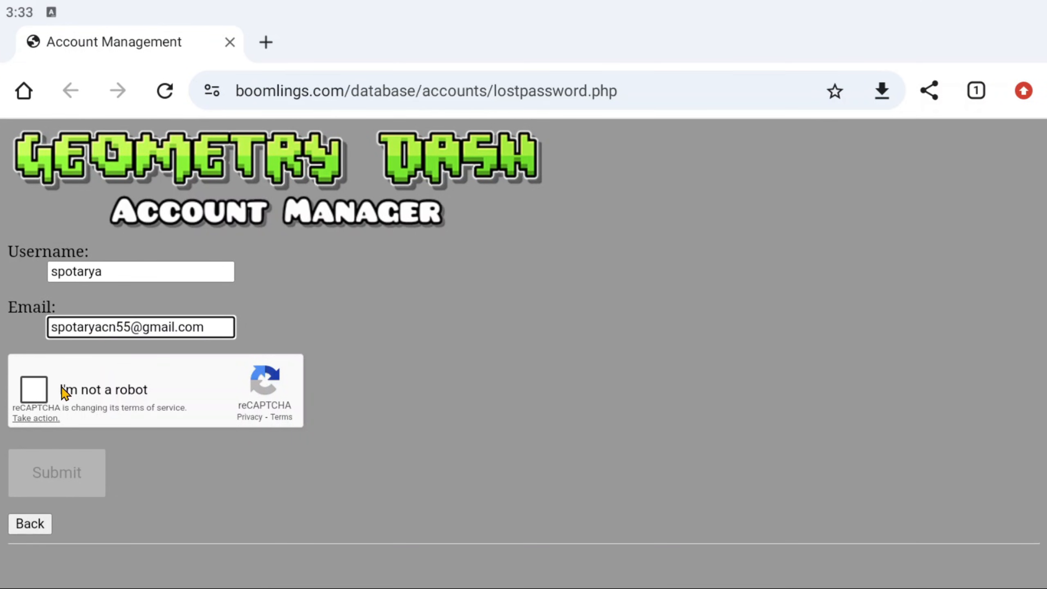
- Pass the I'm-not-a-robot captcha and submit the password reset request
{"action": "left_click", "coordinate": [36, 390]}
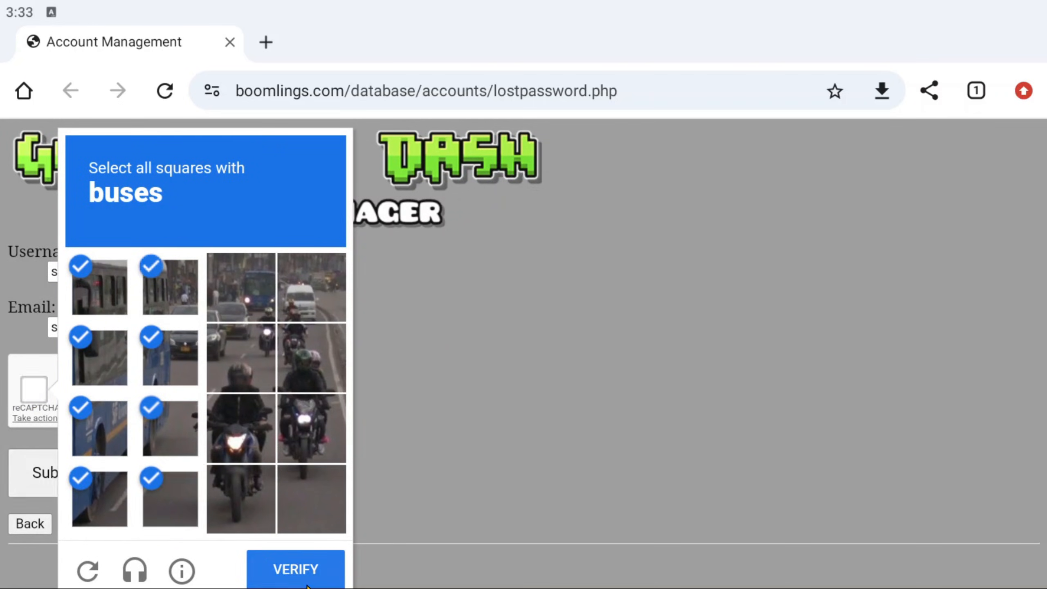
{"action": "left_click", "coordinate": [296, 572]}
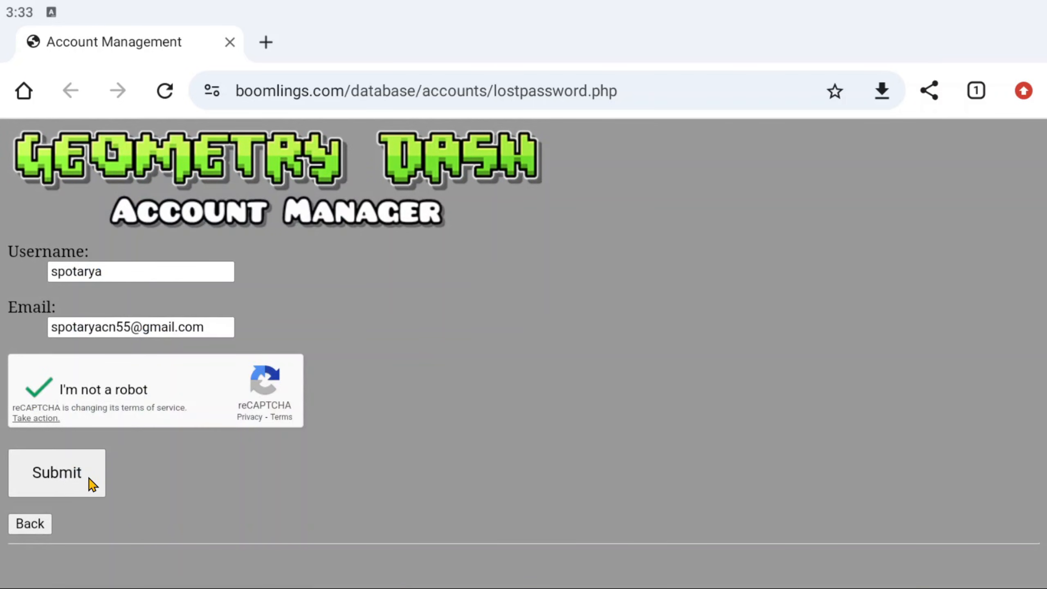
{"action": "left_click", "coordinate": [57, 473]}
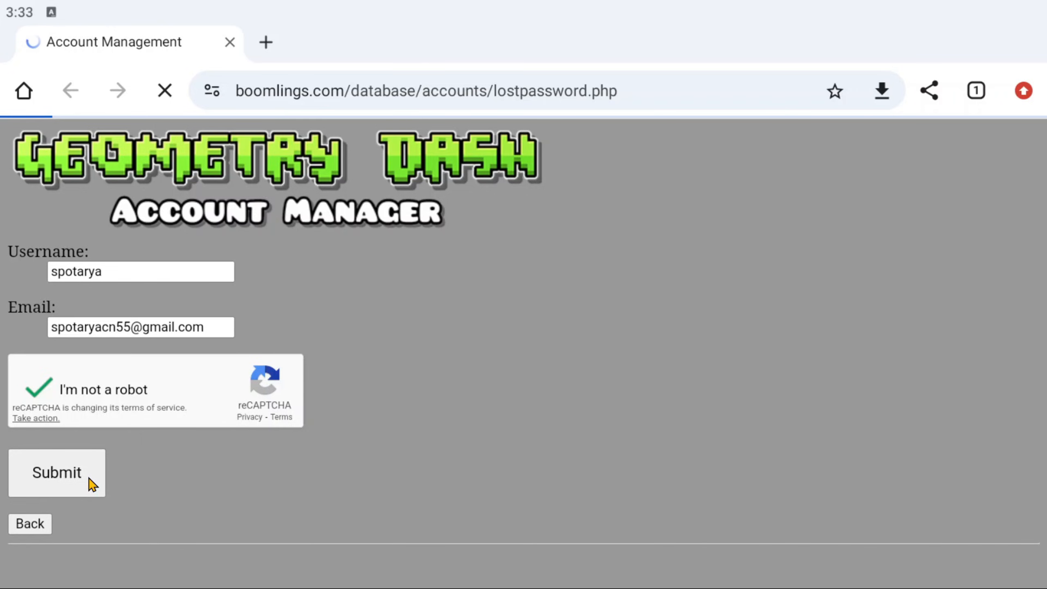
{"action": "left_click", "coordinate": [57, 473]}
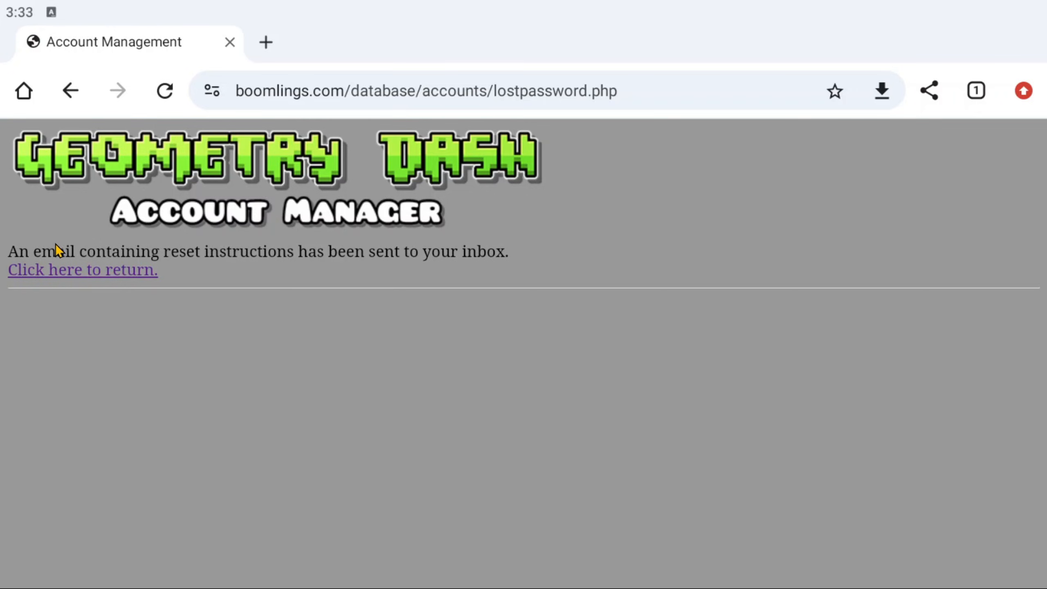
{"action": "mouse_move", "coordinate": [190, 261]}
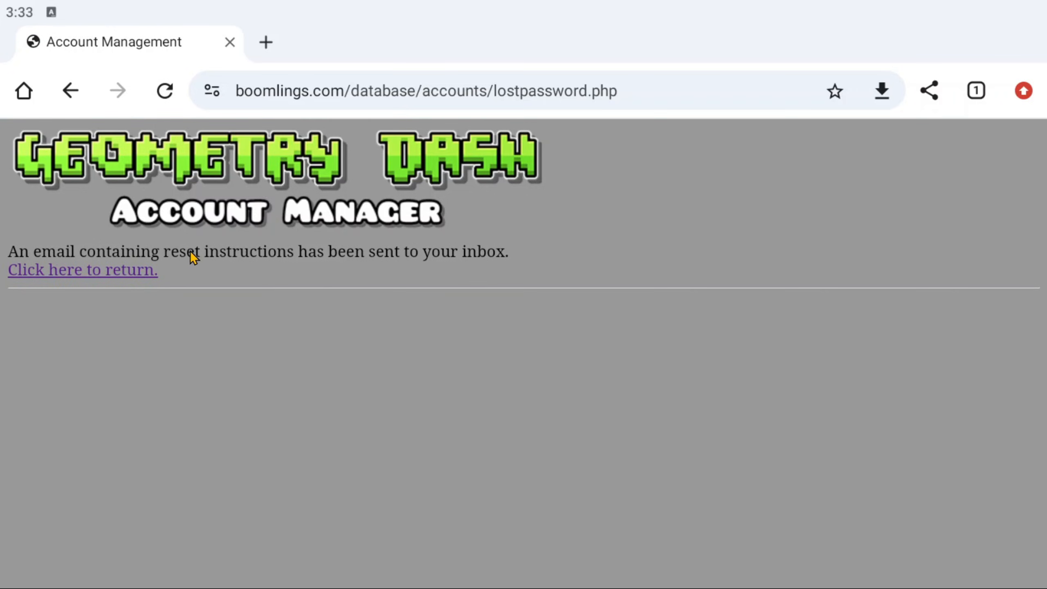
{"action": "mouse_move", "coordinate": [58, 285]}
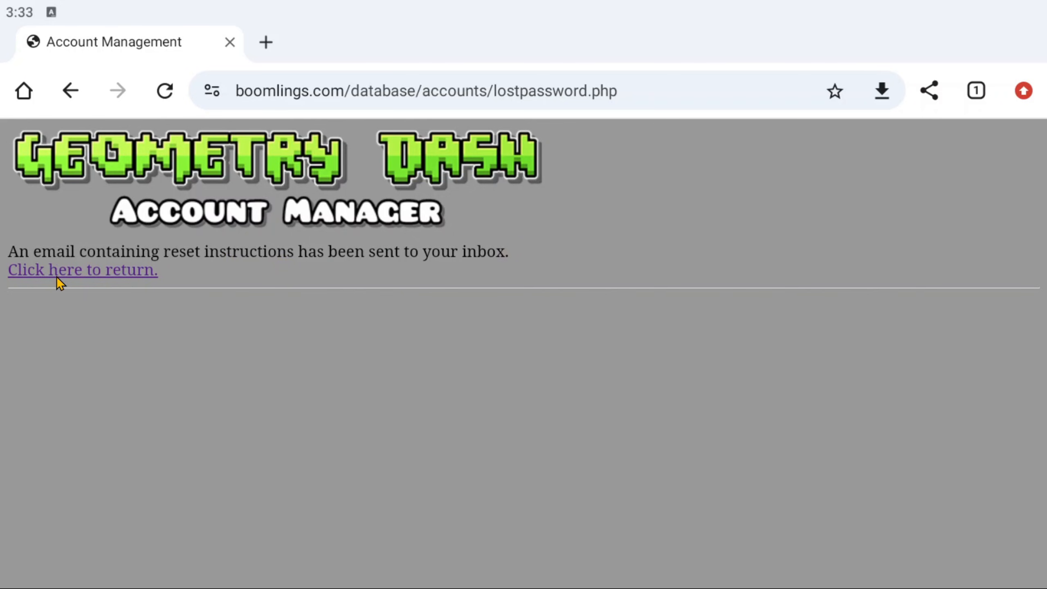
{"action": "mouse_move", "coordinate": [468, 308]}
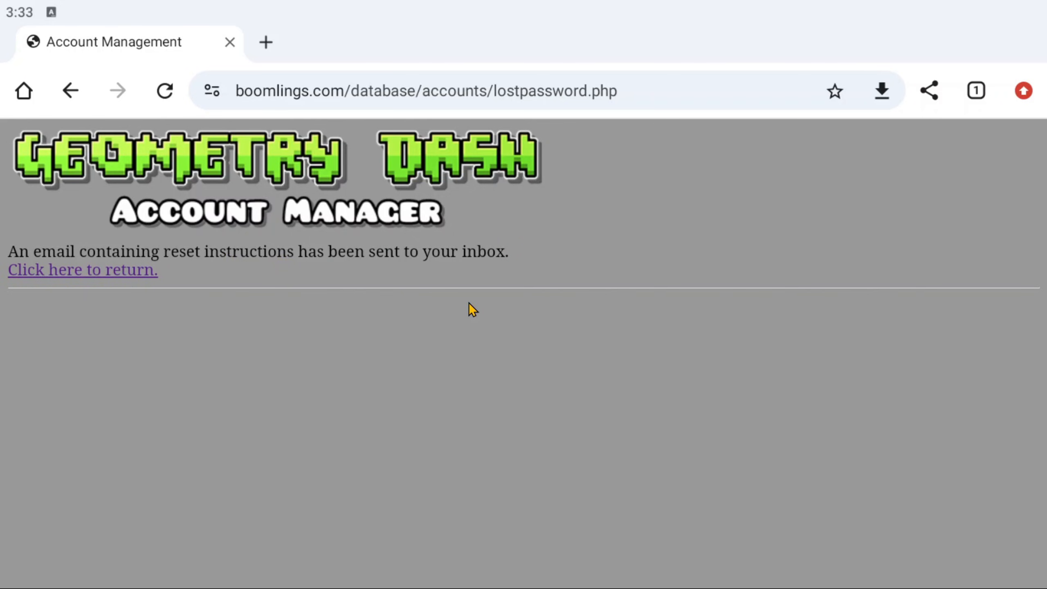
{"action": "mouse_move", "coordinate": [271, 53]}
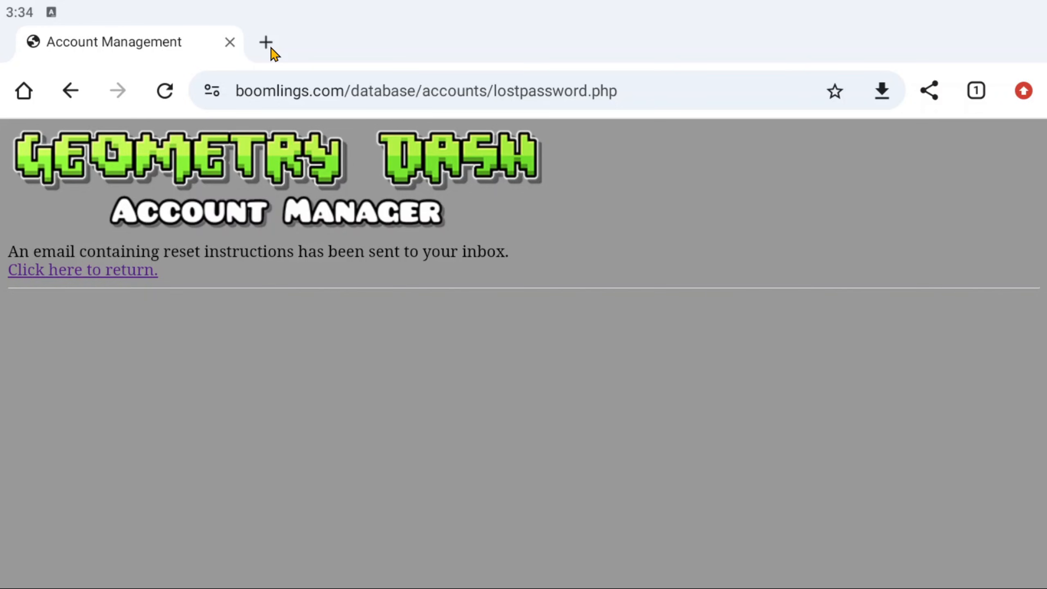
- Start a new browser tab next to the Account Management page
{"action": "left_click", "coordinate": [264, 42]}
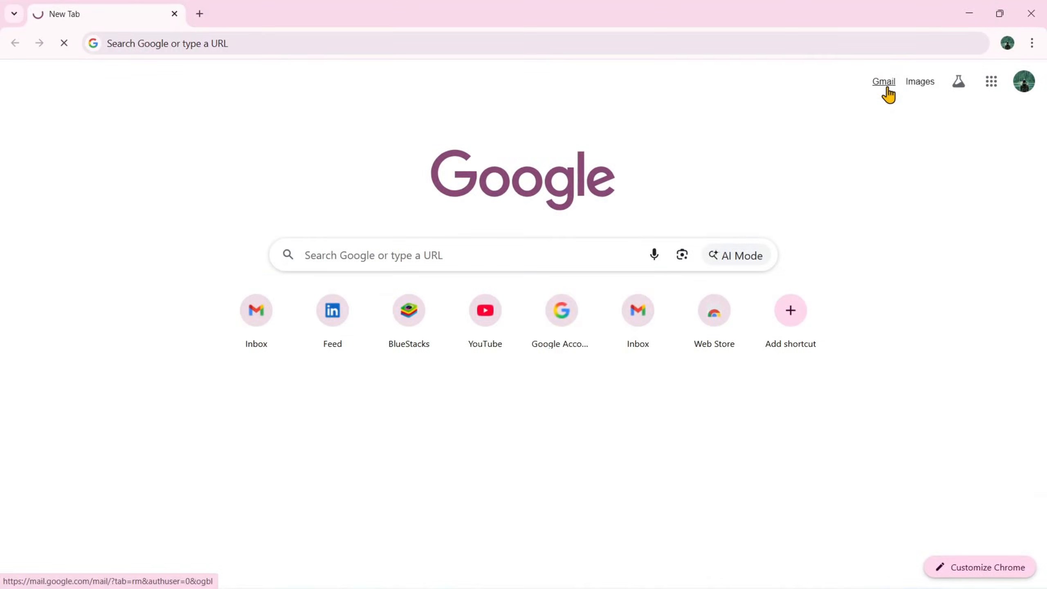
- From Gmail, follow the 'Reset Geometry Dash password' email's Click Here link to the change page
{"action": "left_click", "coordinate": [884, 82]}
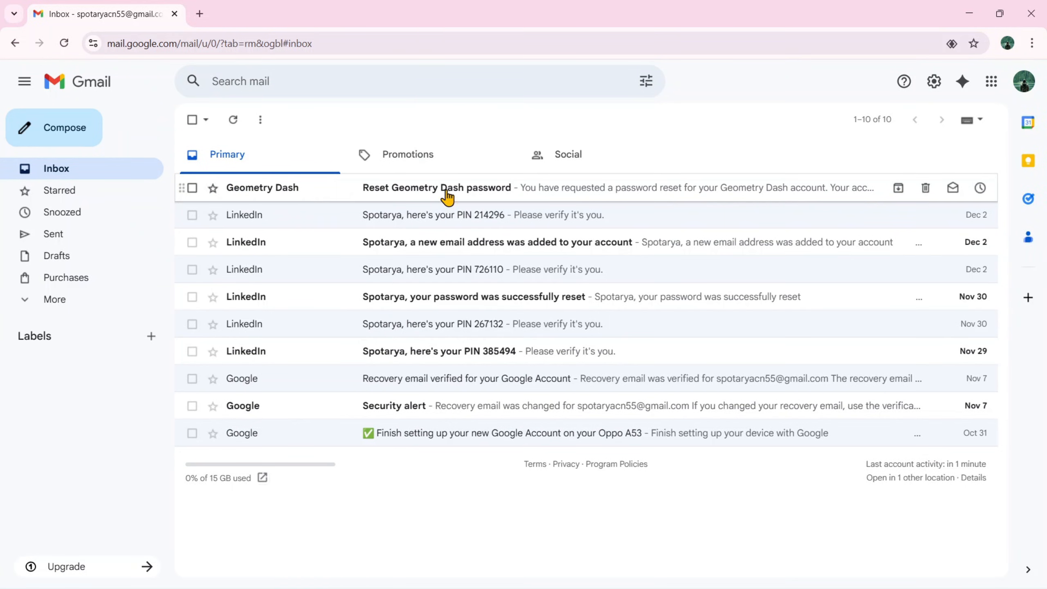
{"action": "left_click", "coordinate": [436, 187]}
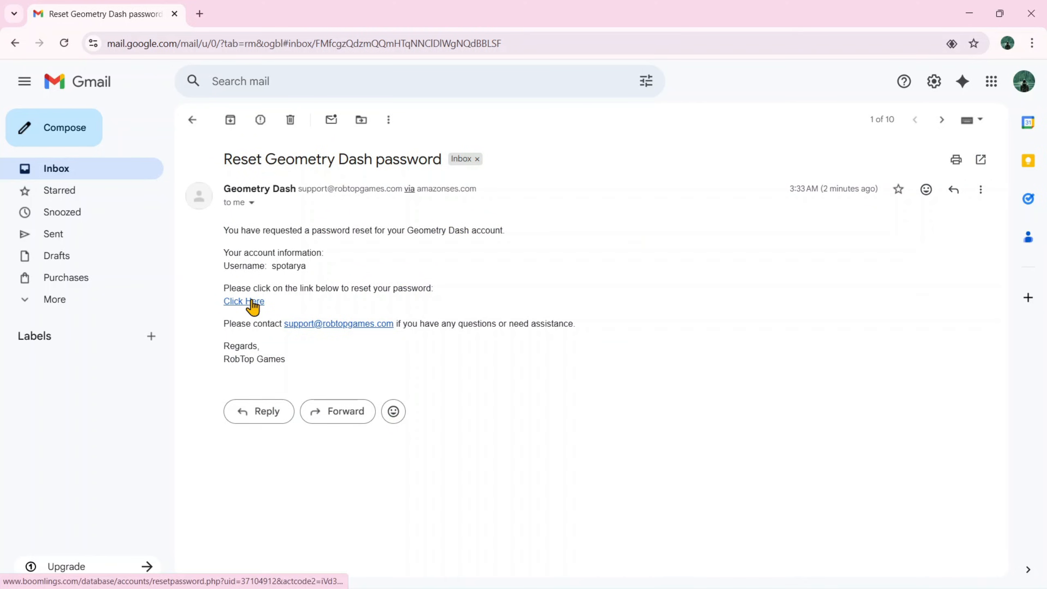
{"action": "left_click", "coordinate": [244, 301]}
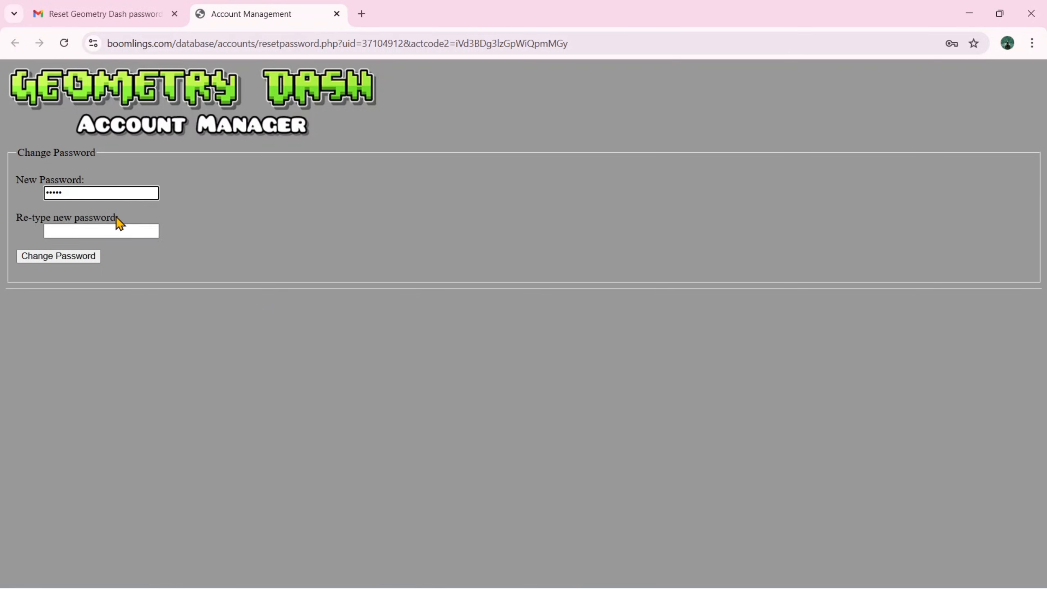
- Enter the new password, confirm Change Password, and dismiss the browser's save-password prompt
{"action": "type", "text": "••••"}
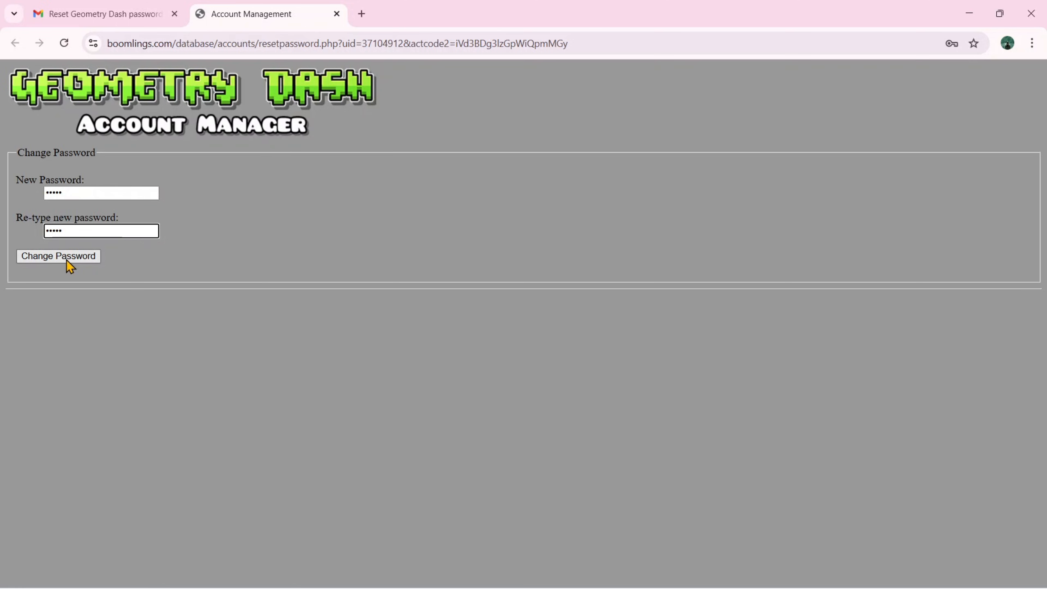
{"action": "left_click", "coordinate": [58, 256]}
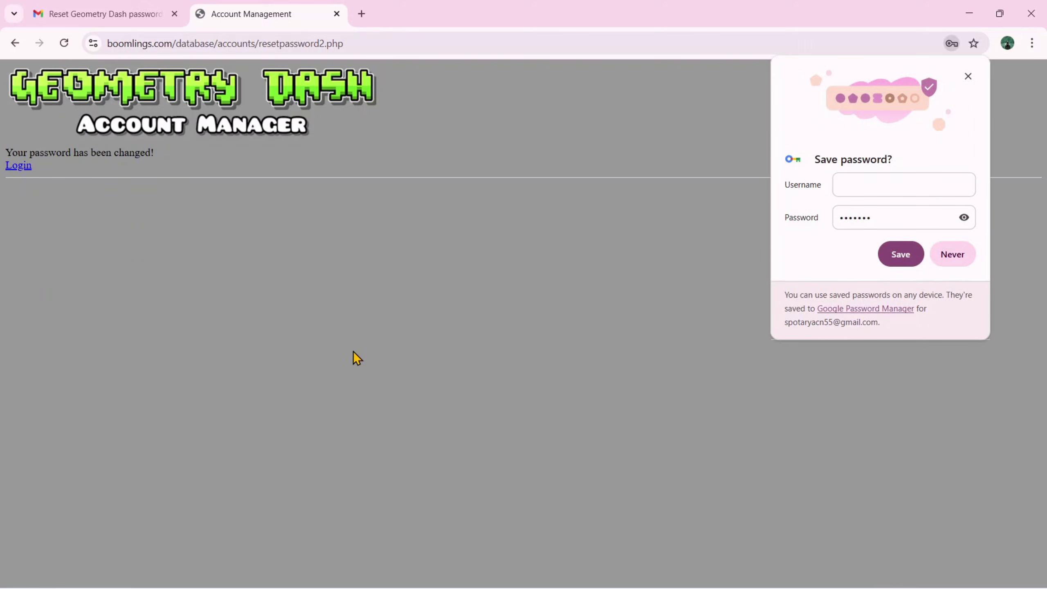
{"action": "left_click", "coordinate": [905, 185]}
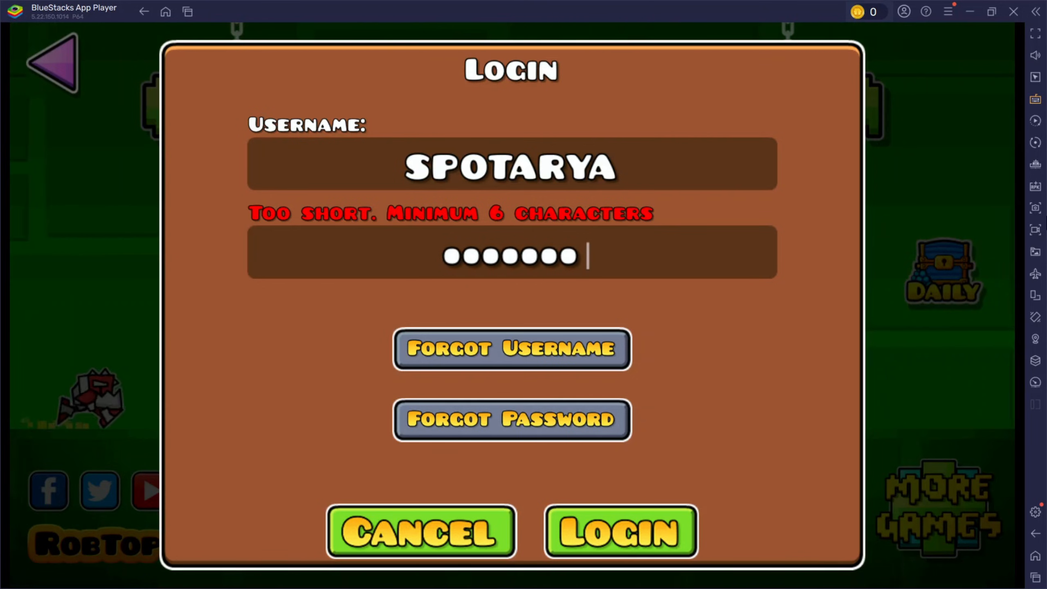
{"action": "mouse_move", "coordinate": [631, 553]}
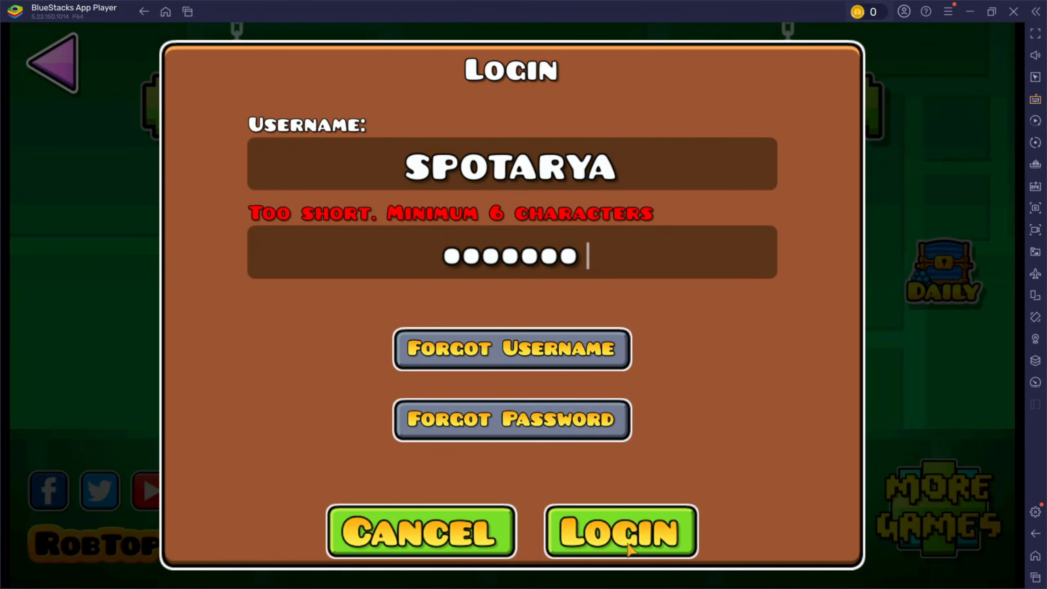
- Log in with the new password and acknowledge the Login Success message
{"action": "left_click", "coordinate": [629, 536]}
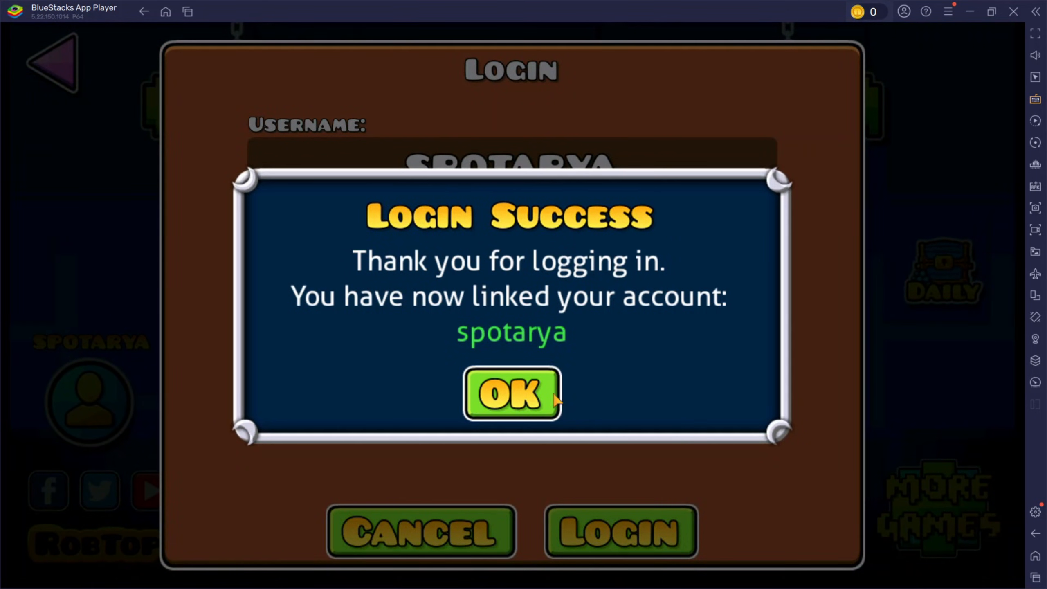
{"action": "left_click", "coordinate": [511, 394]}
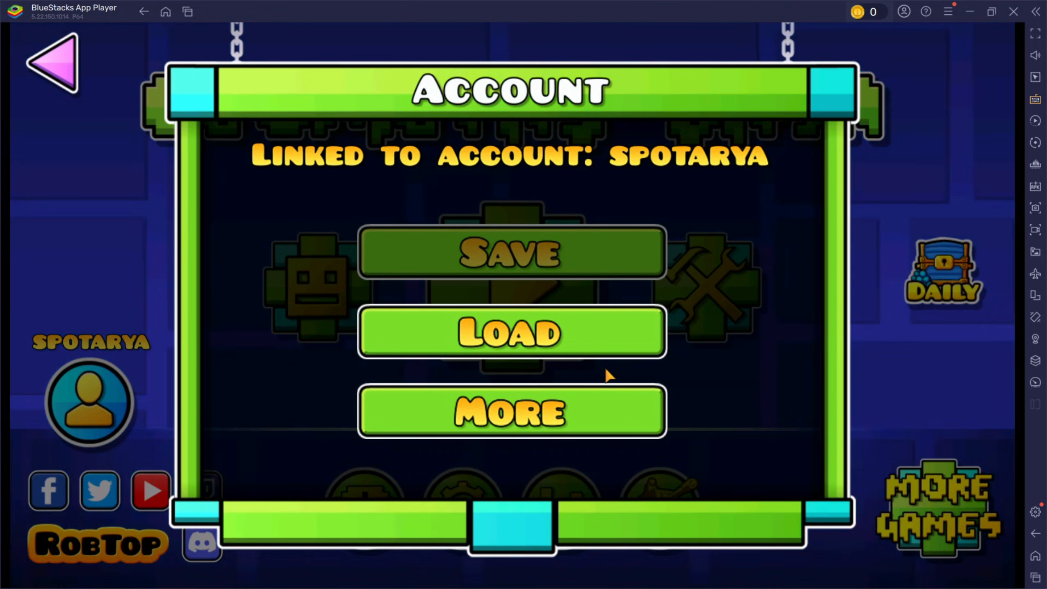
- Back on the main menu, view the spotarya profile and close it again
{"action": "left_click", "coordinate": [510, 332]}
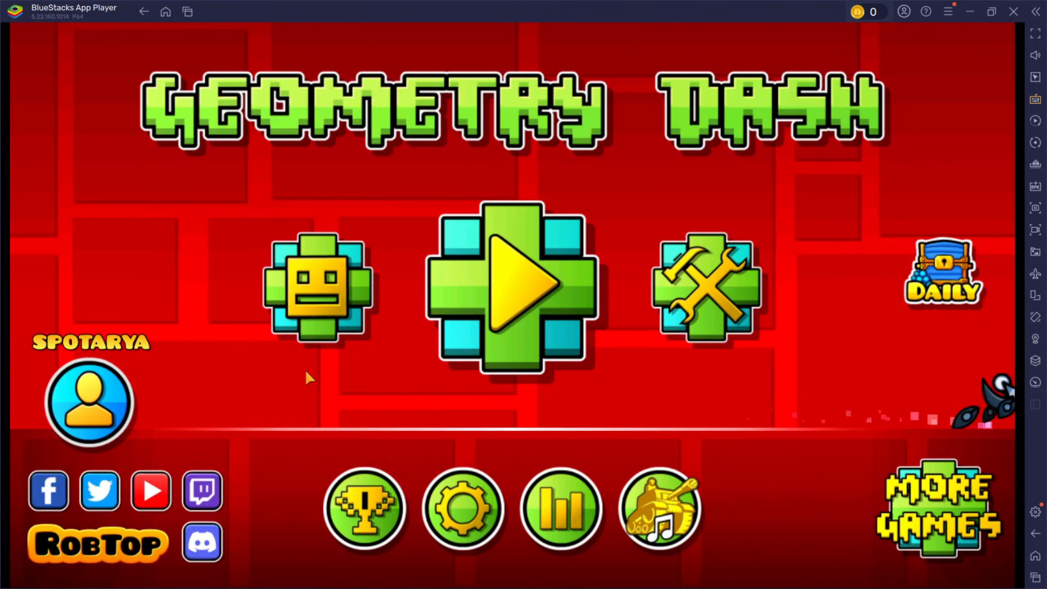
{"action": "left_click", "coordinate": [84, 404]}
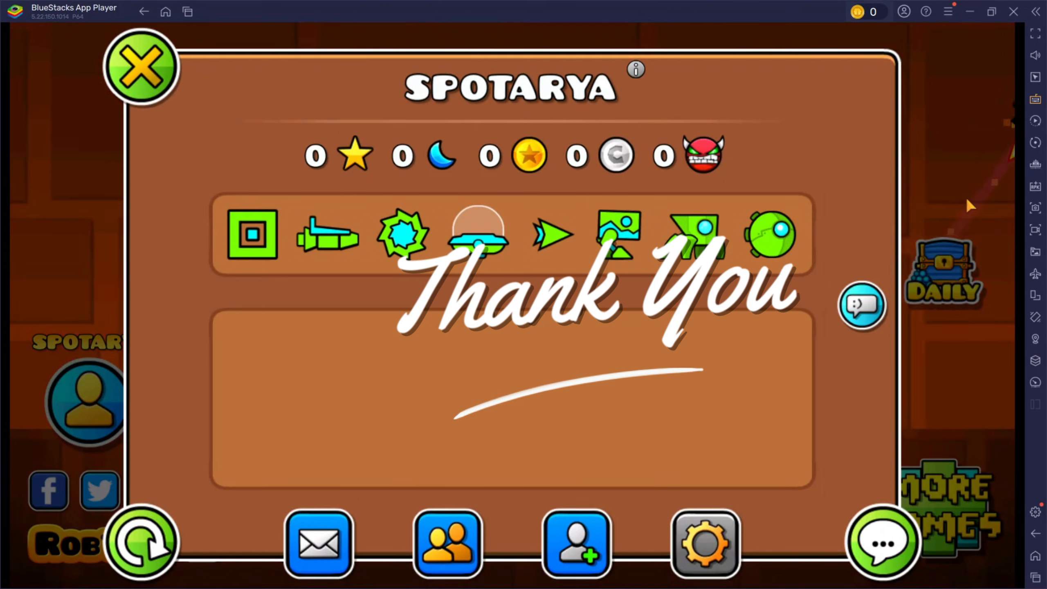
{"action": "left_click", "coordinate": [144, 67]}
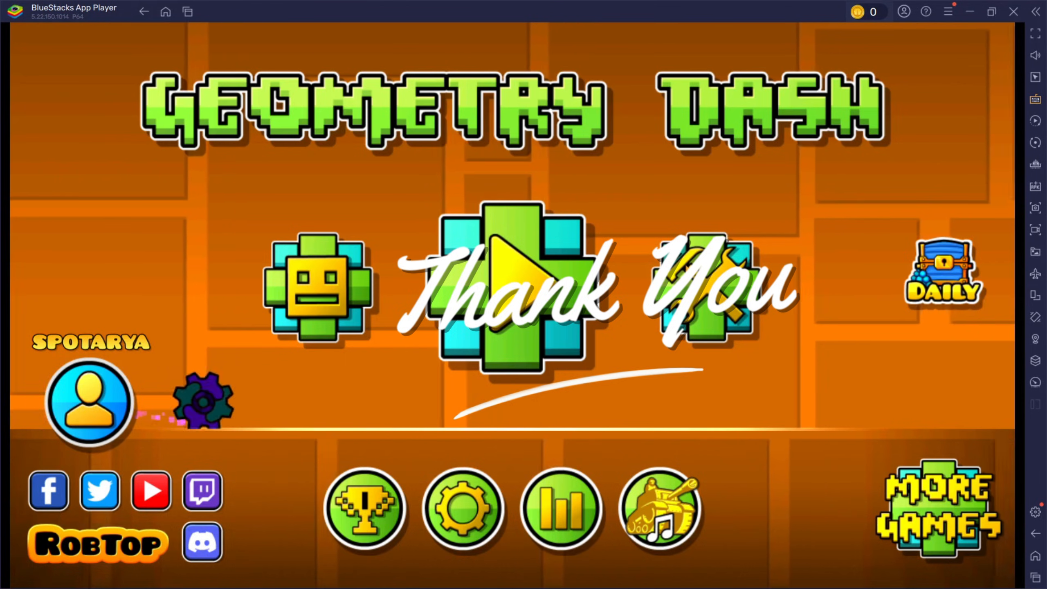